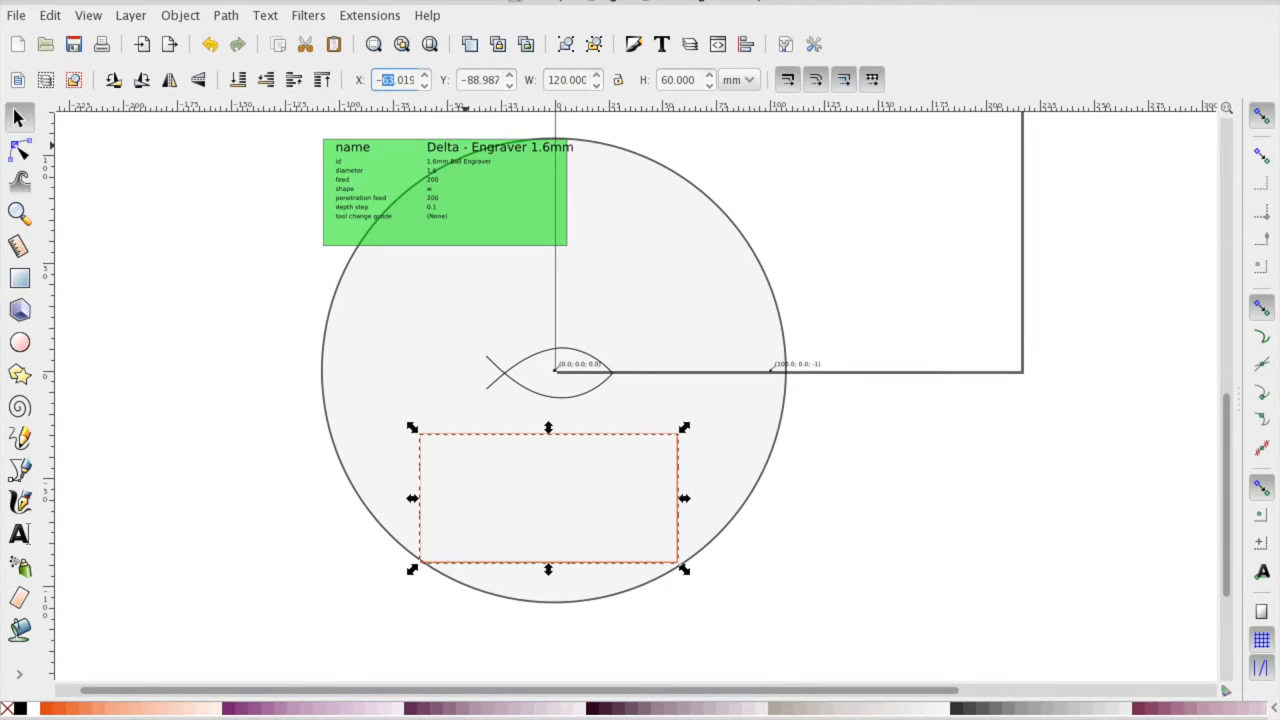
Enter the frame's X -72 / Y -64 position and drag the fish drawing inside the orange frame.
text(-72.000)
click(486, 78)
text(-64.000)
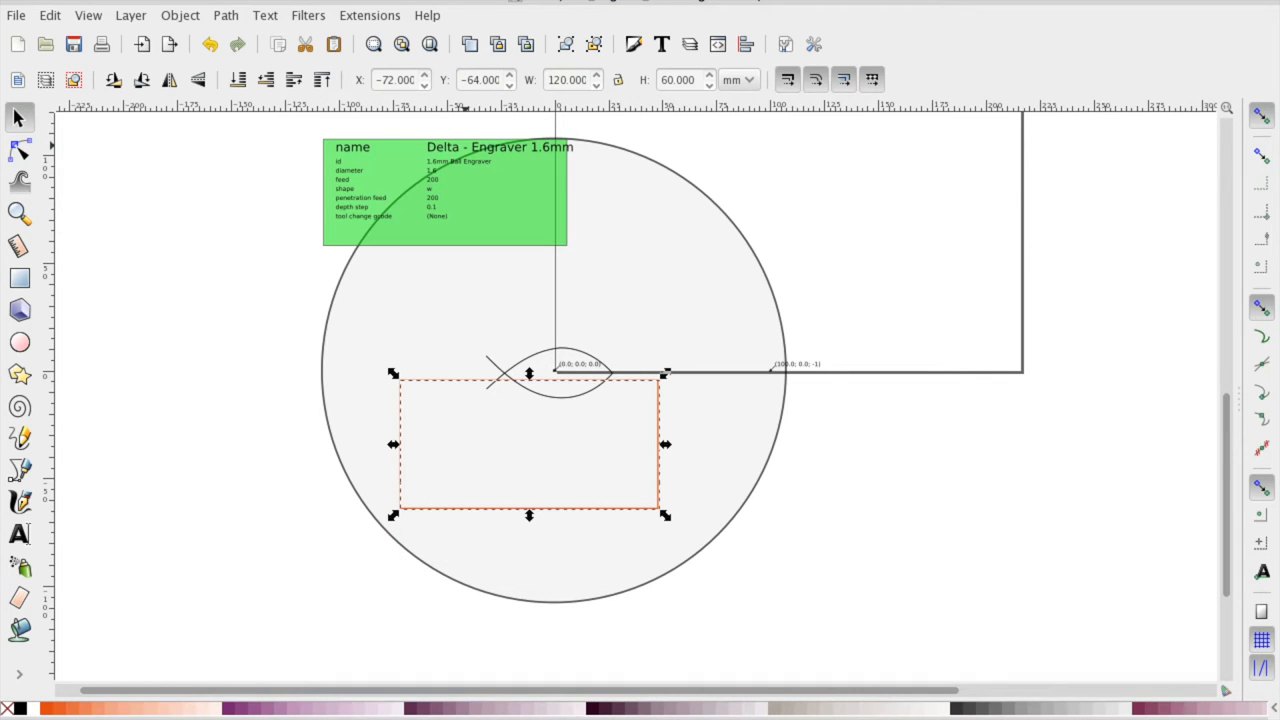
click(548, 372)
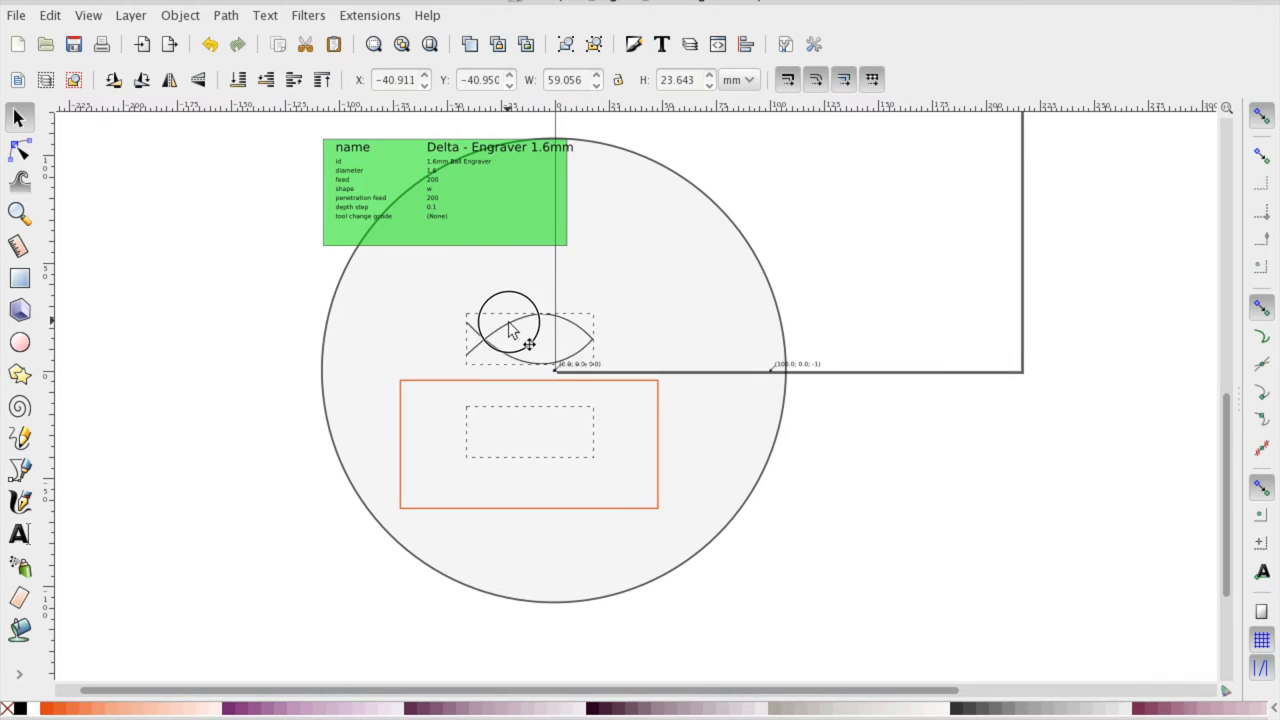
drag(520, 336, 520, 440)
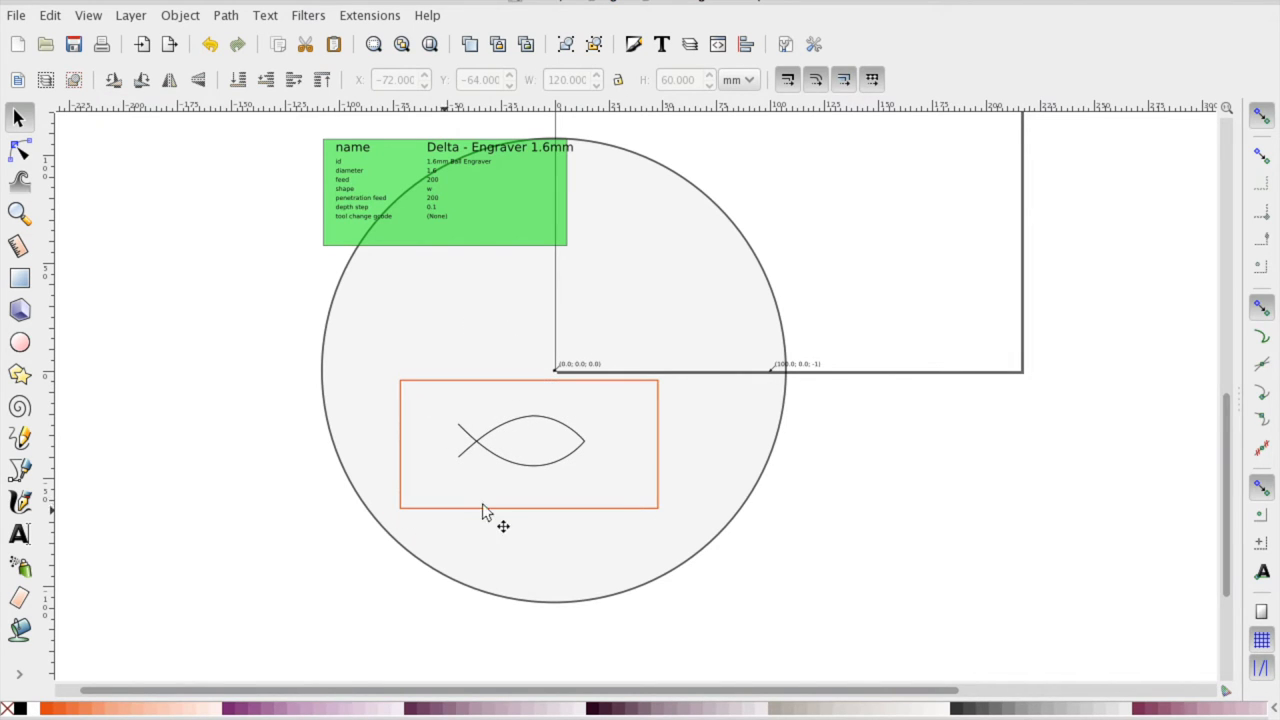
mouse_move(836, 432)
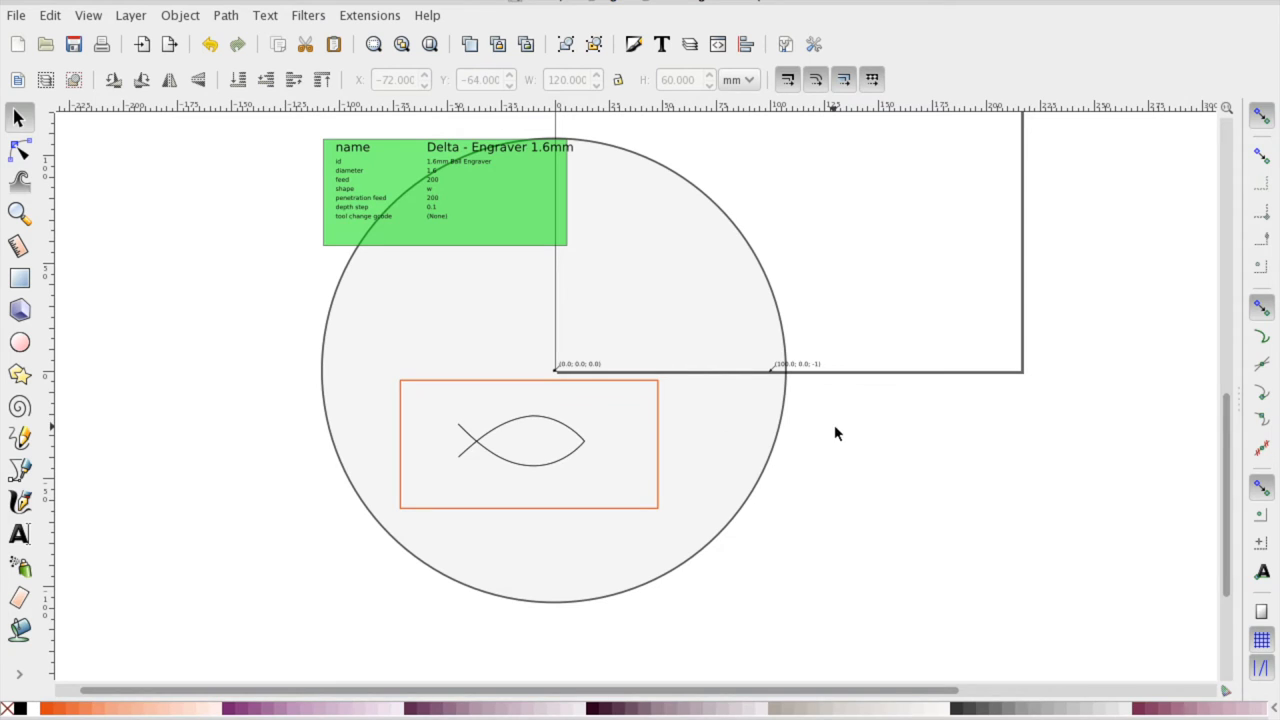
Bring up Gcodetools' Path to Gcode dialog for the fish and confirm output file big_fish.gcode.
click(524, 452)
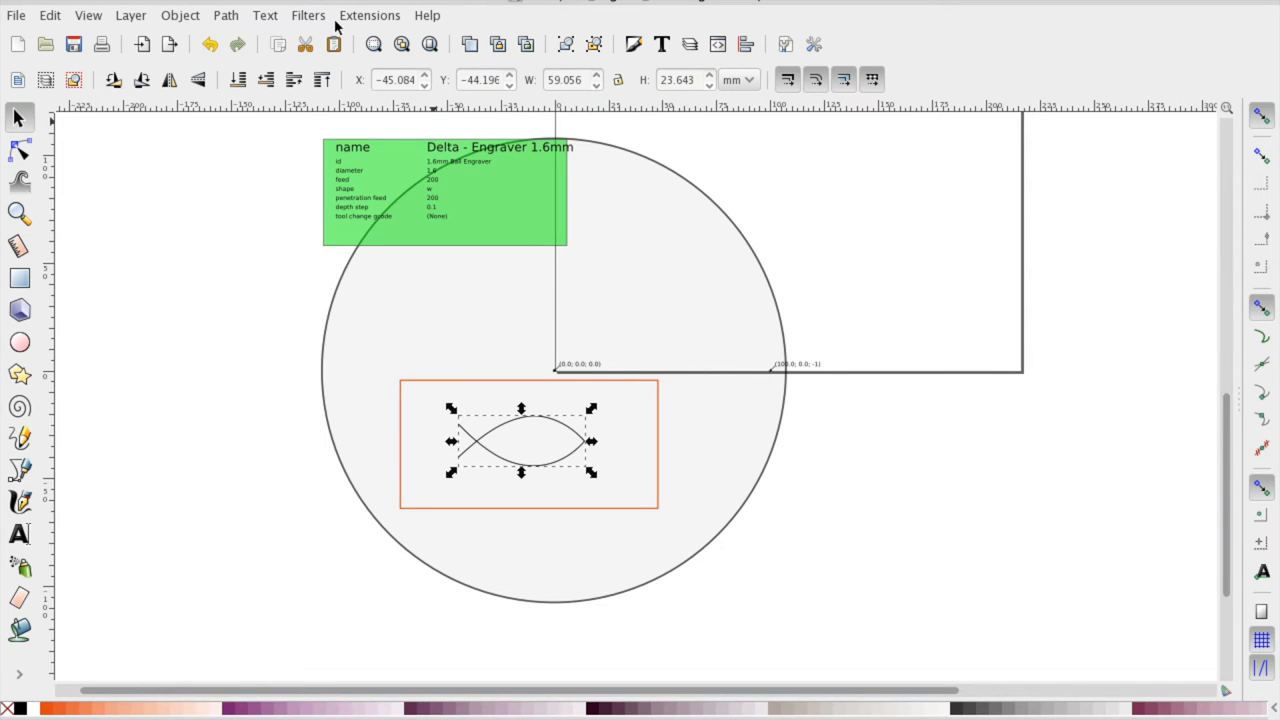
click(368, 16)
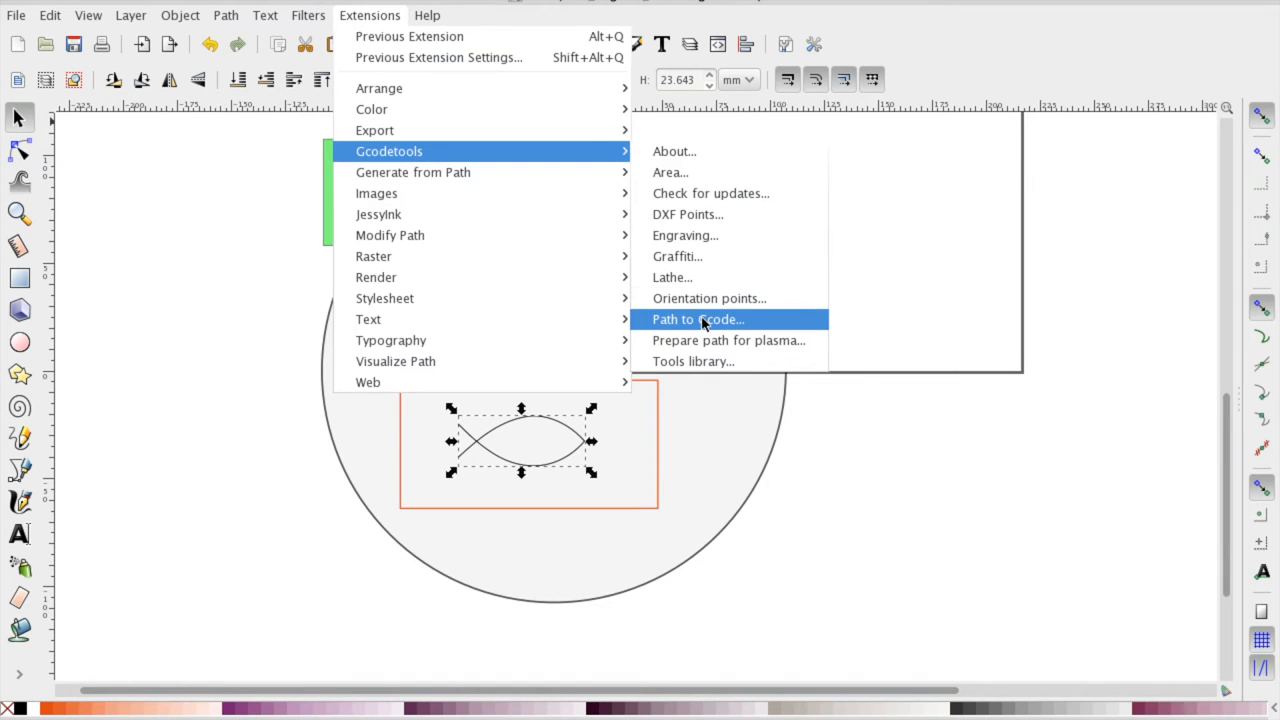
click(696, 320)
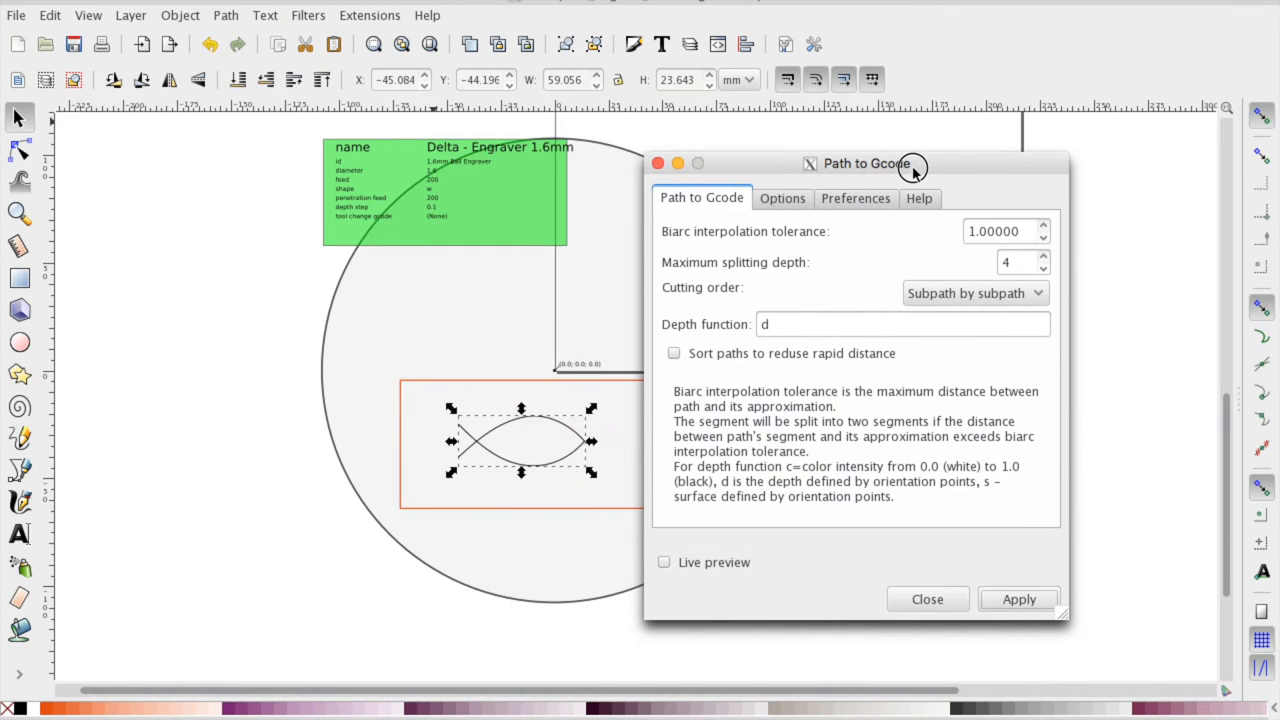
click(856, 198)
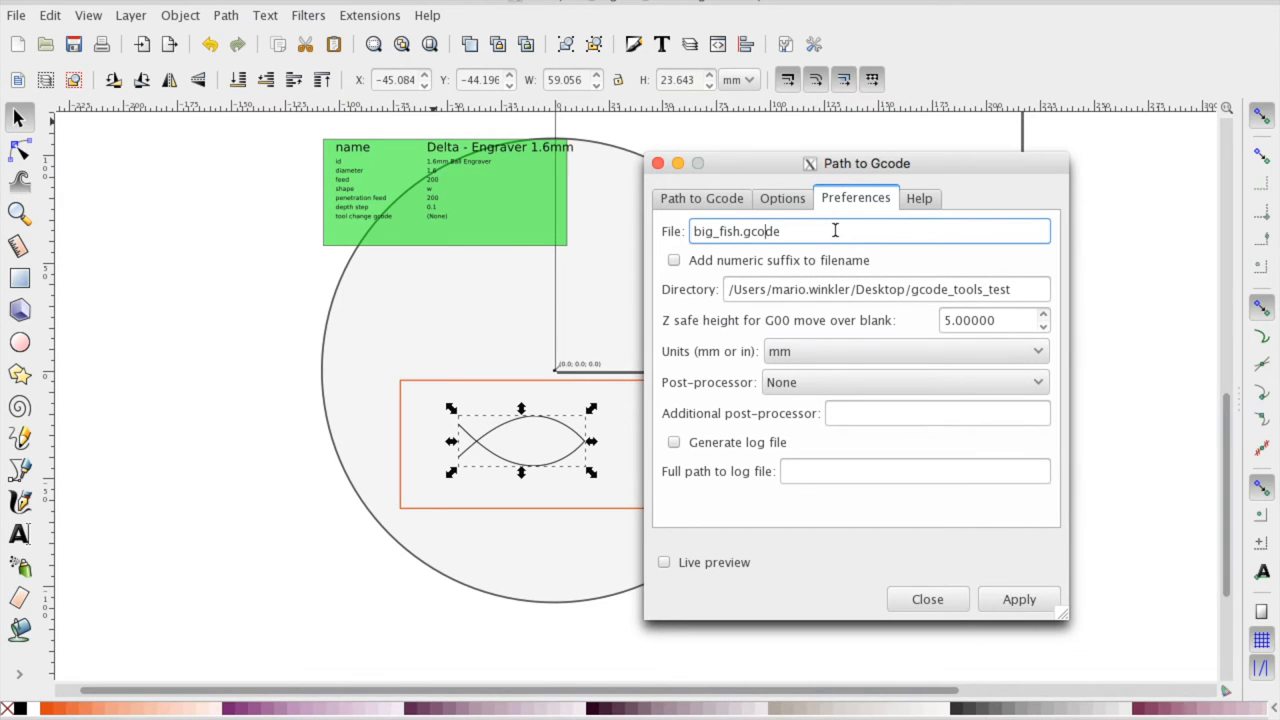
click(782, 198)
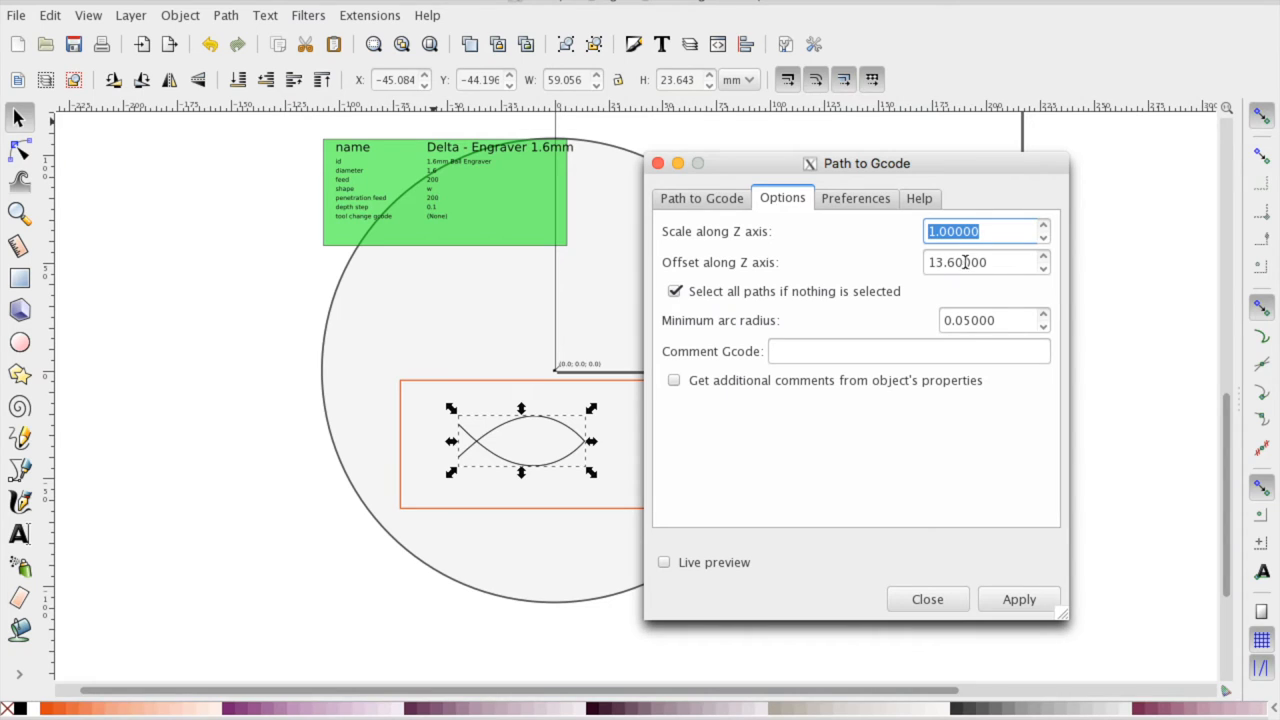
Review the Z offset 13.6 options, attempt the export and dismiss the active-tab warning.
click(956, 262)
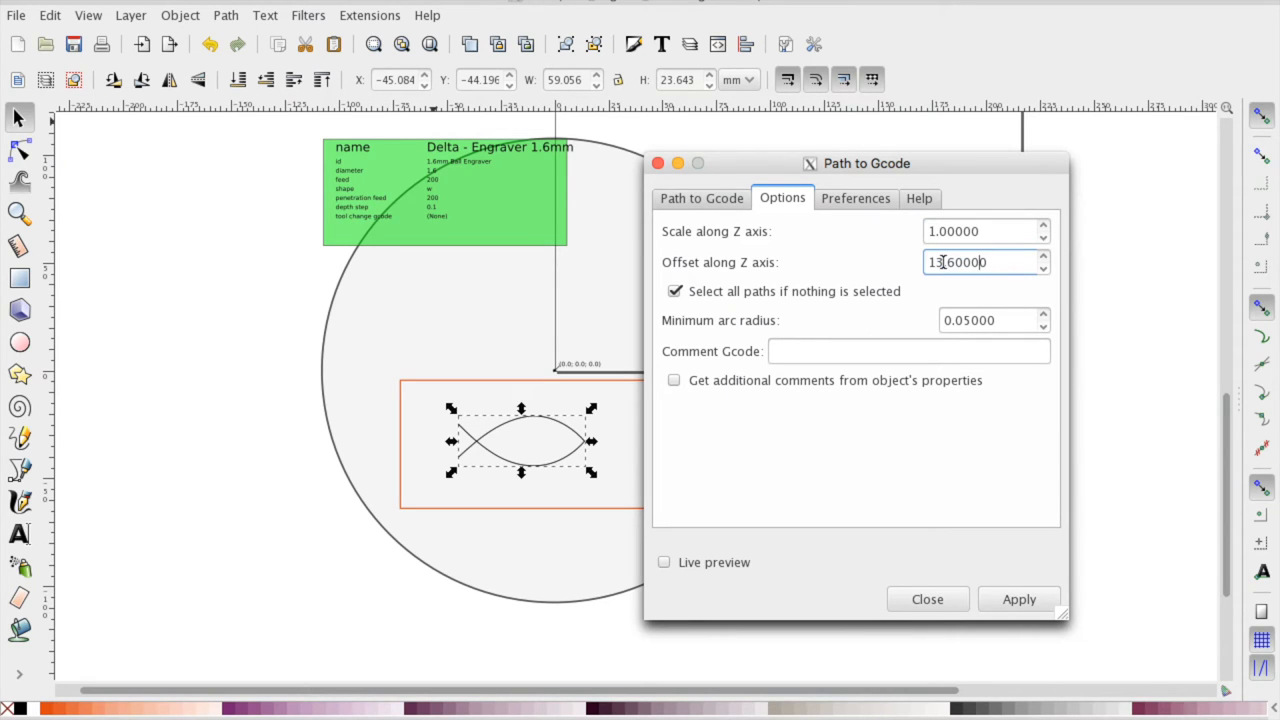
click(1018, 600)
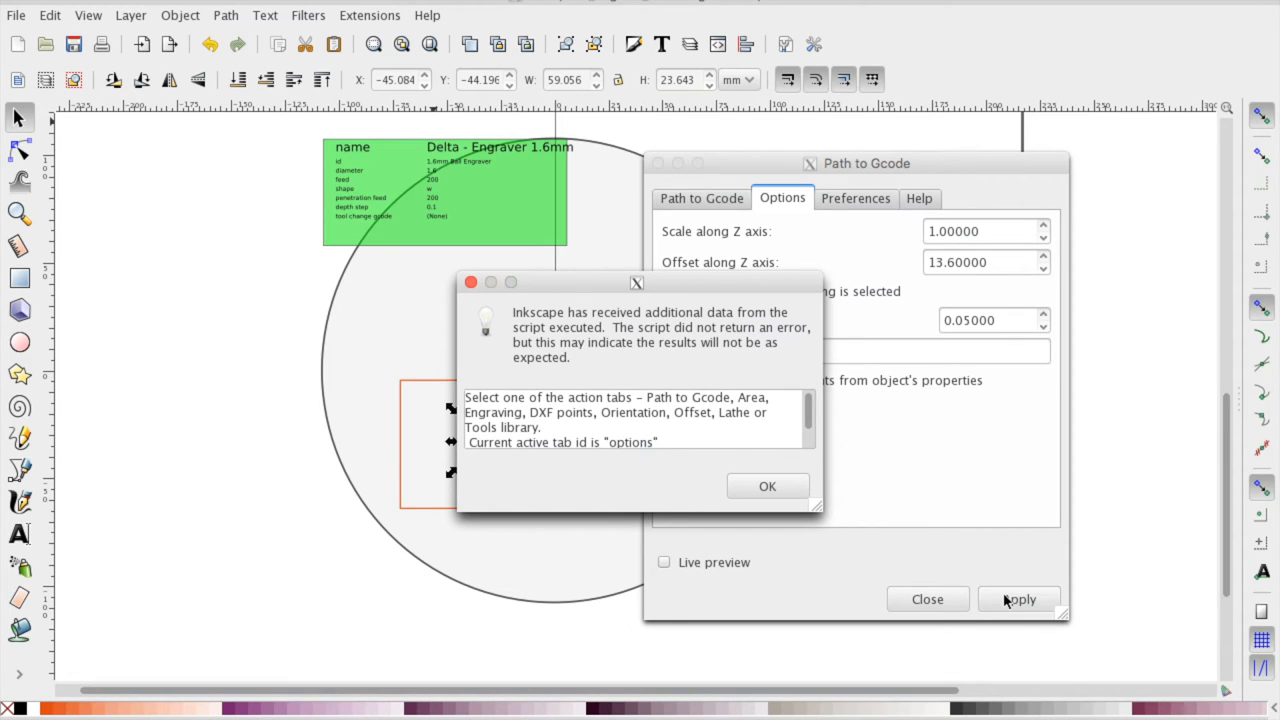
click(768, 486)
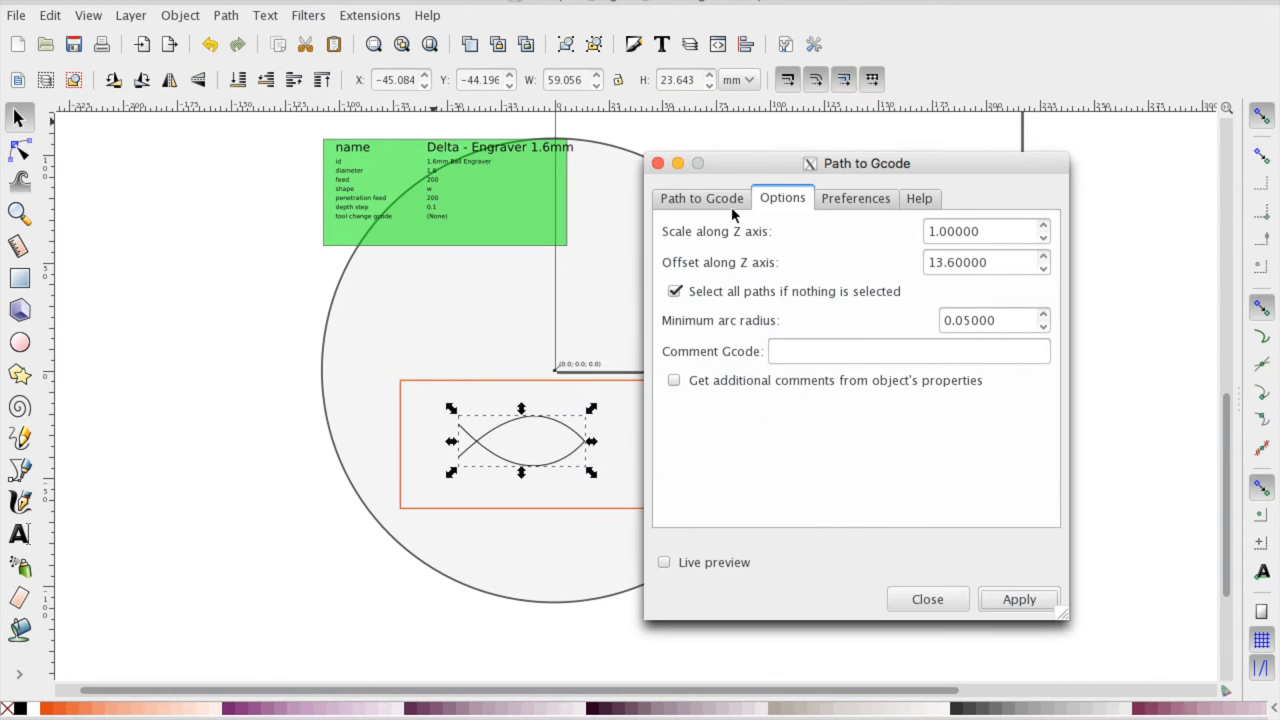
Apply from the Path to Gcode tab so the fish path is written to big_fish.gcode.
click(1020, 600)
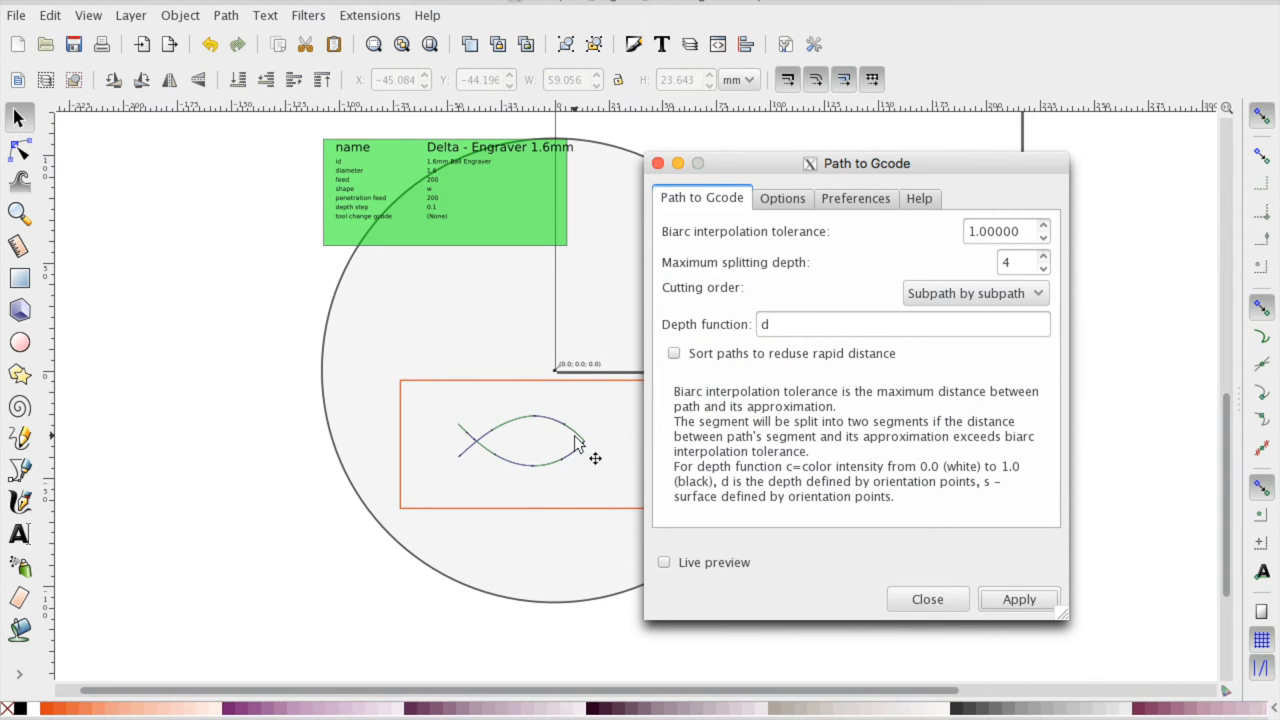
click(928, 600)
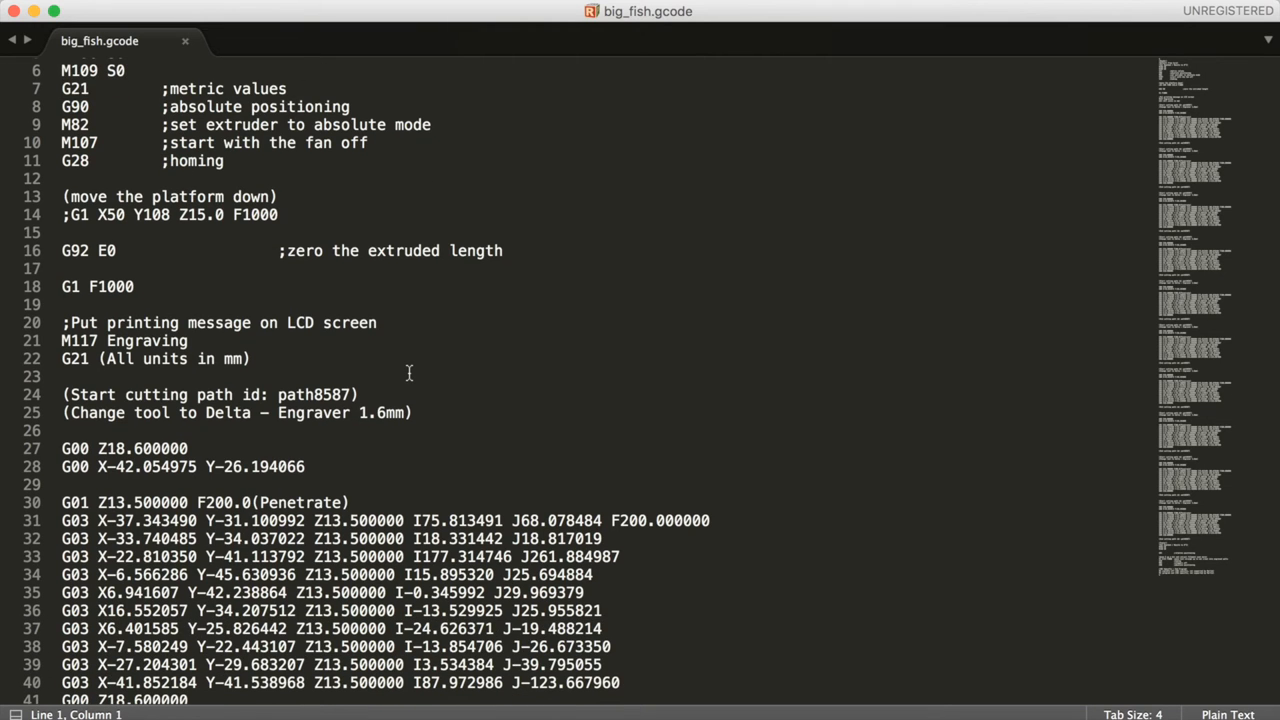
Scroll through big_fish.gcode's header and G01/G03 moves and inspect the Z13.5 plunge line.
scroll(up, 3)
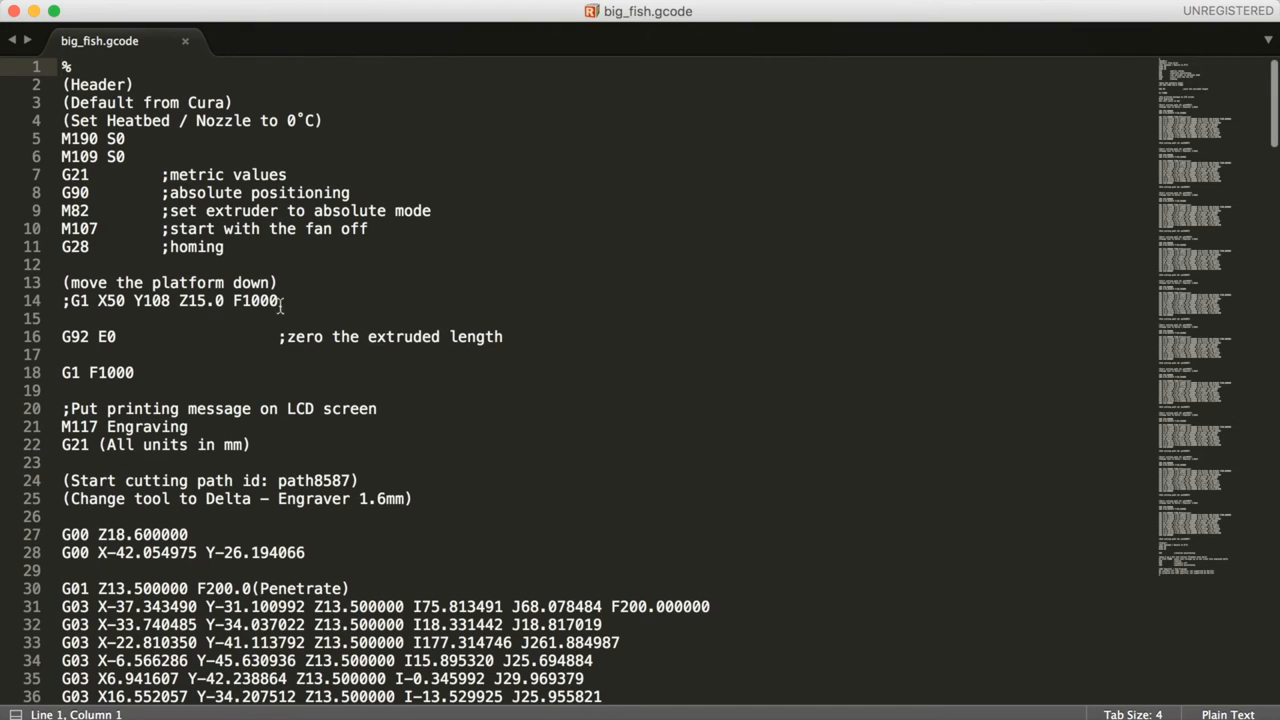
scroll(down, 3)
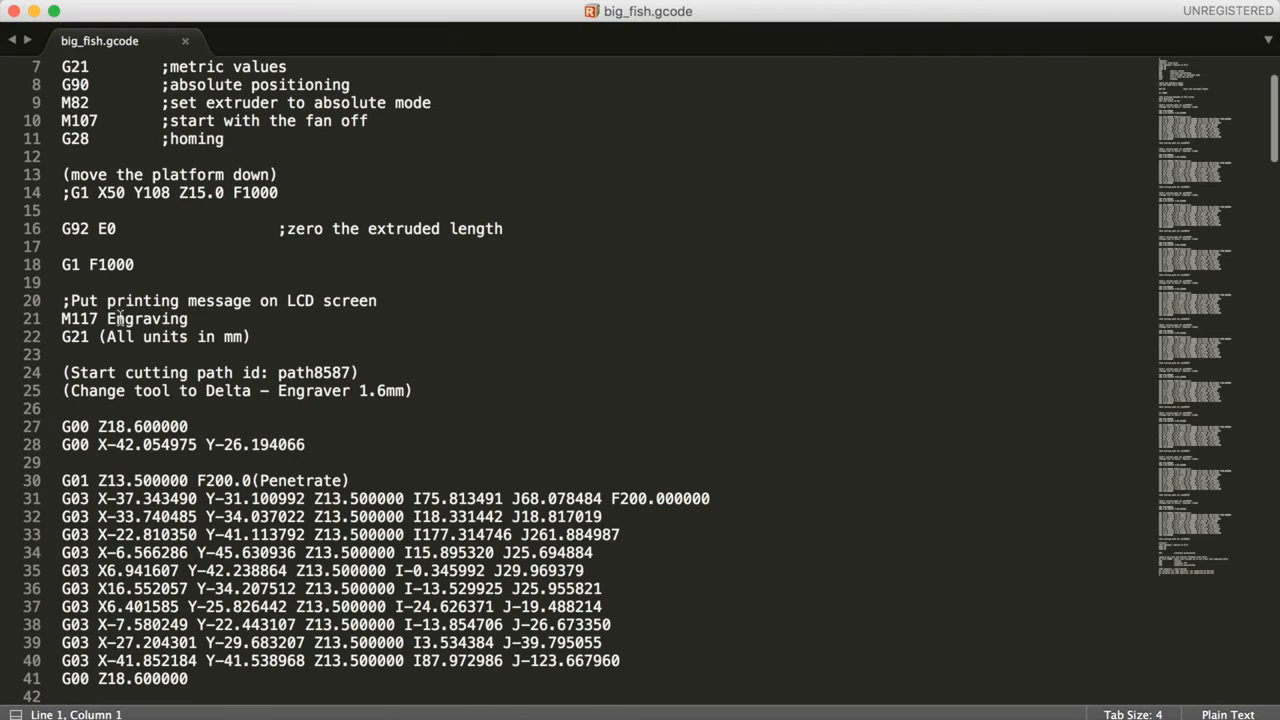
scroll(down, 3)
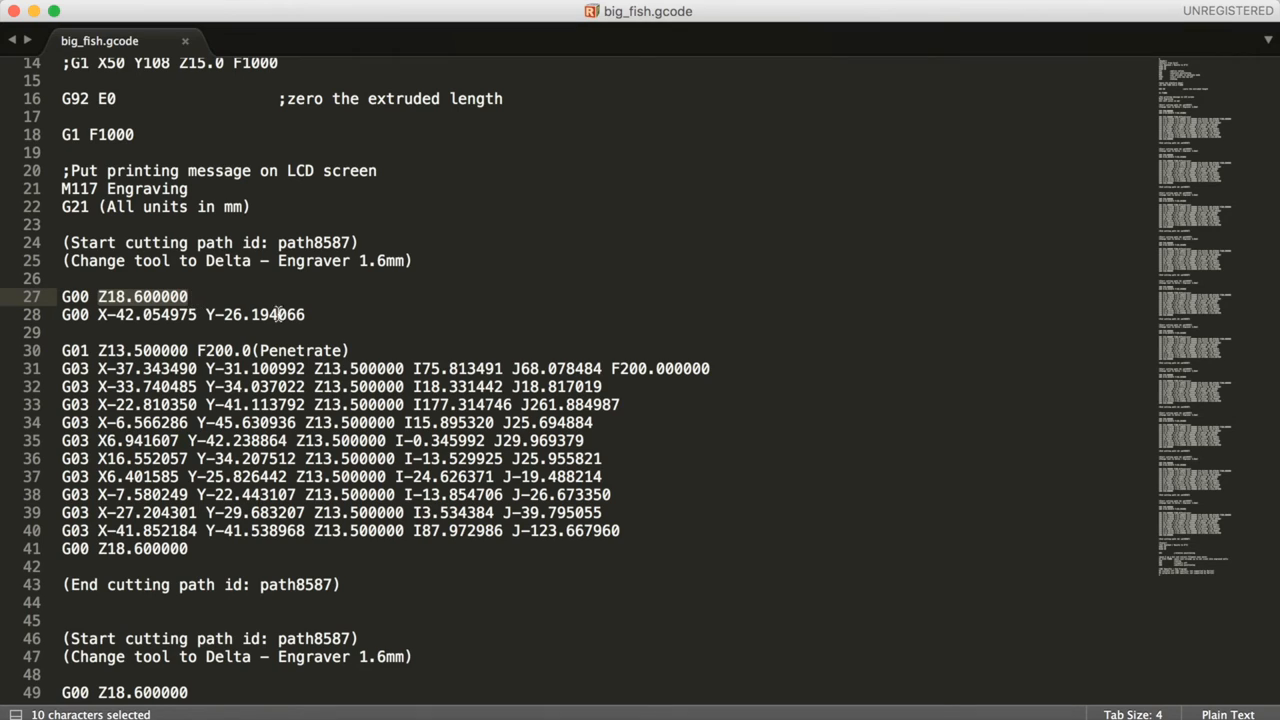
click(92, 350)
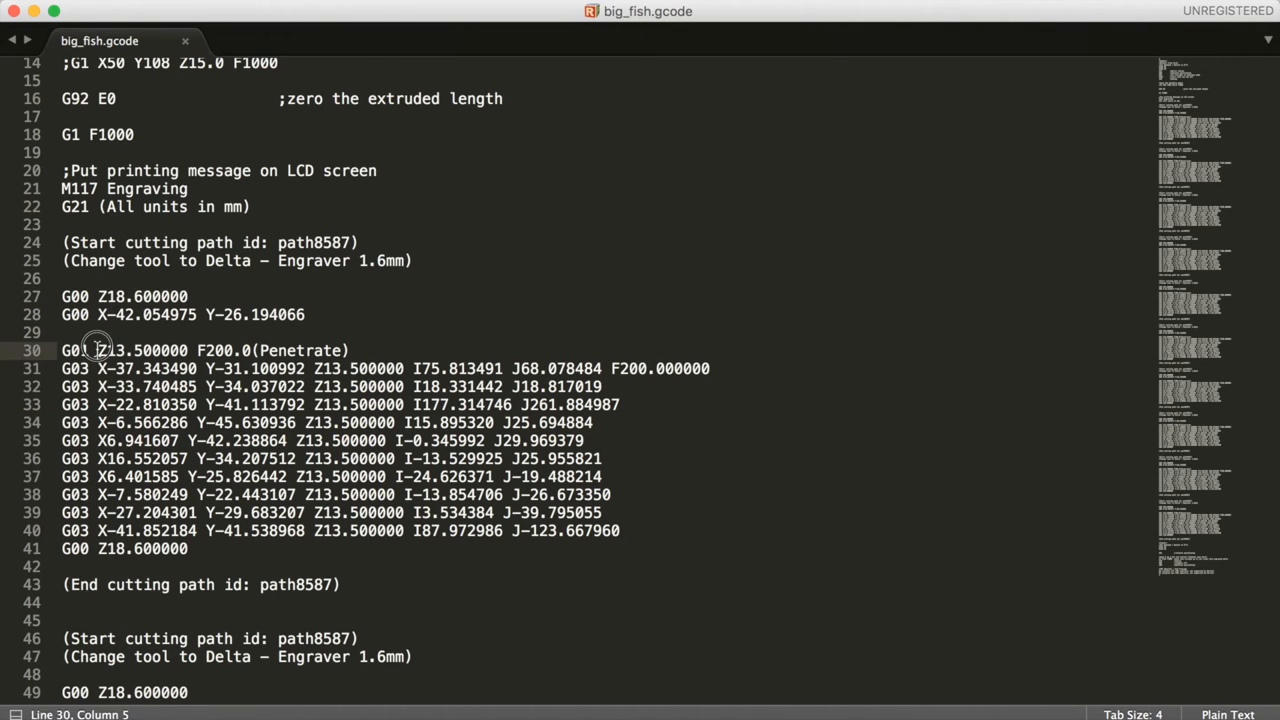